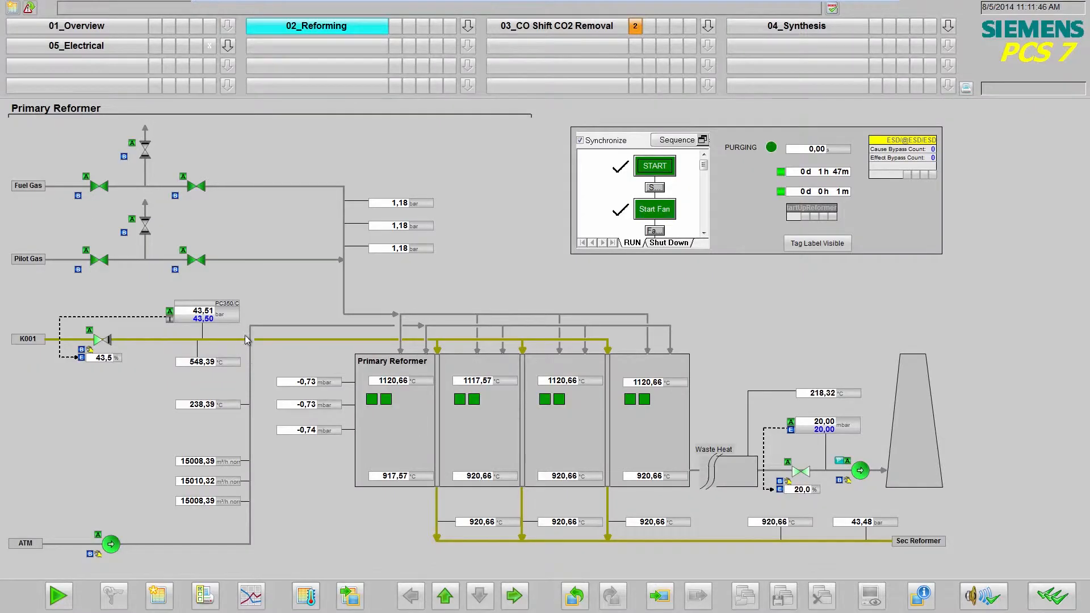
{"action": "mouse_move", "coordinate": [187, 306]}
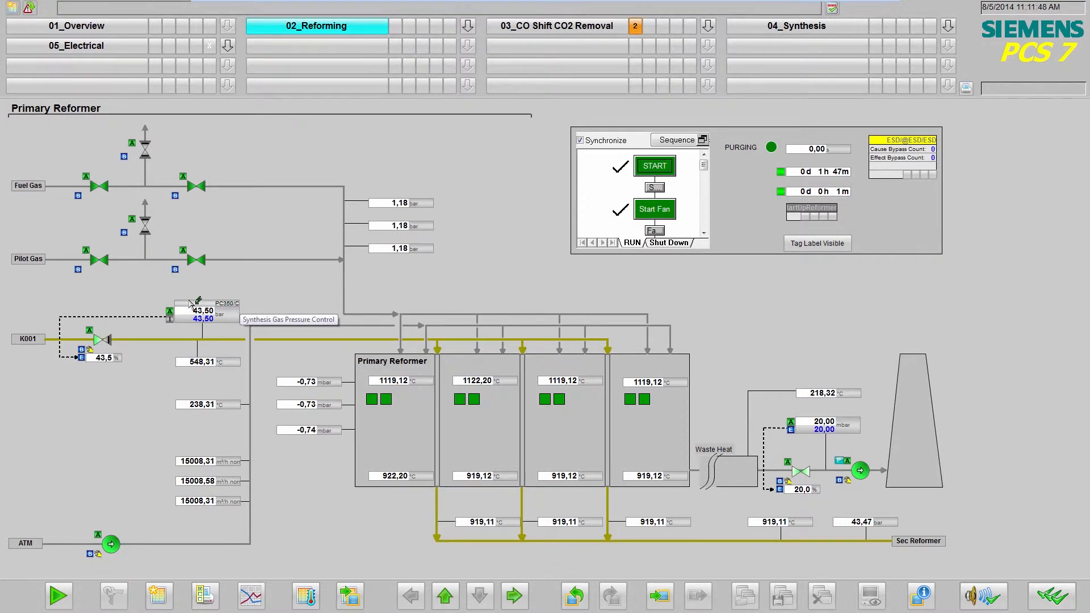